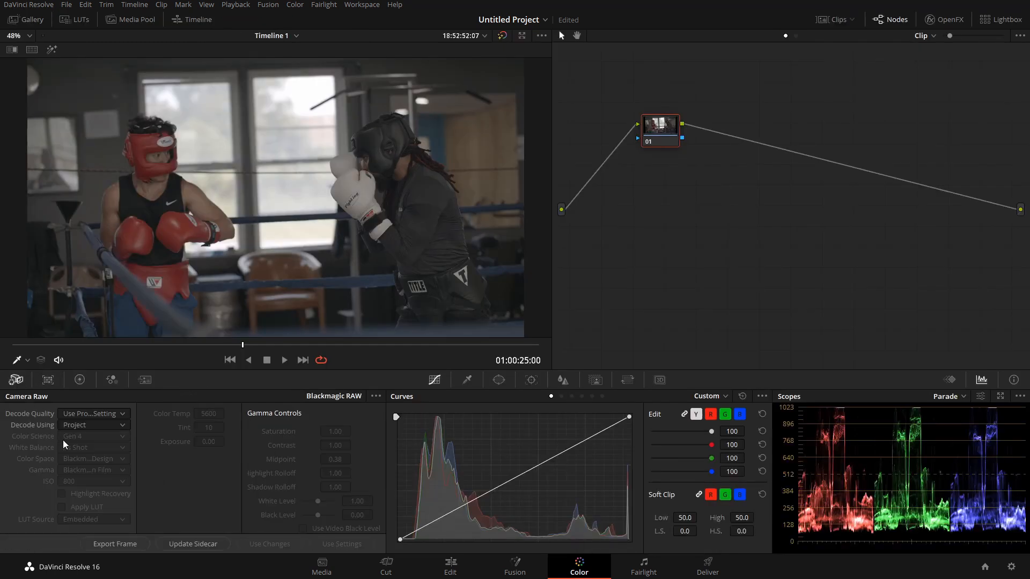
Step: Decode the boxing clip's RAW using Clip settings, then bring up the PowerGrades gallery stills
click(94, 469)
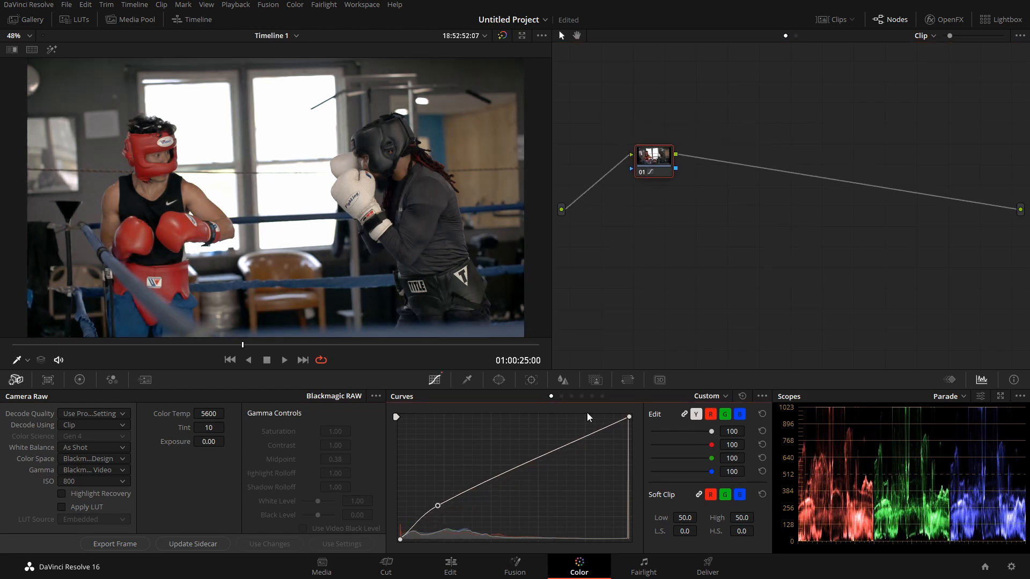
click(25, 20)
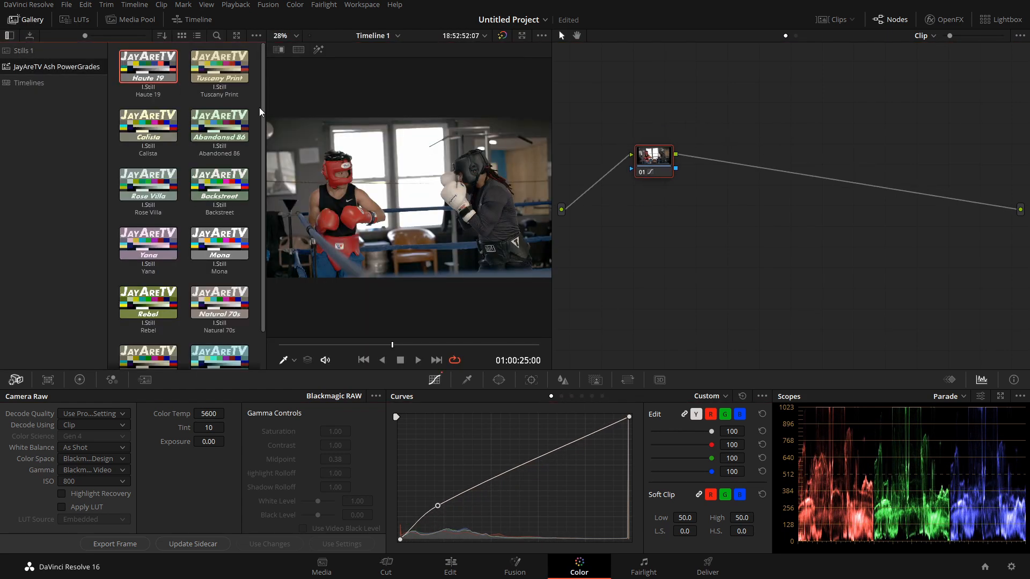
Step: Apply the Natural 70s PowerGrade as a second node on the boxing clip
scroll(down, 3)
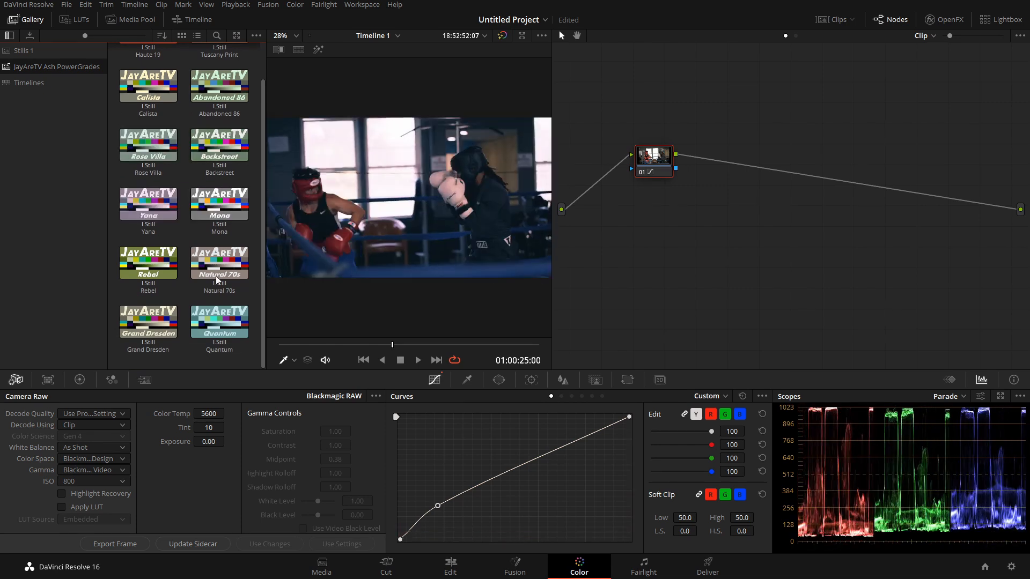
double_click(219, 262)
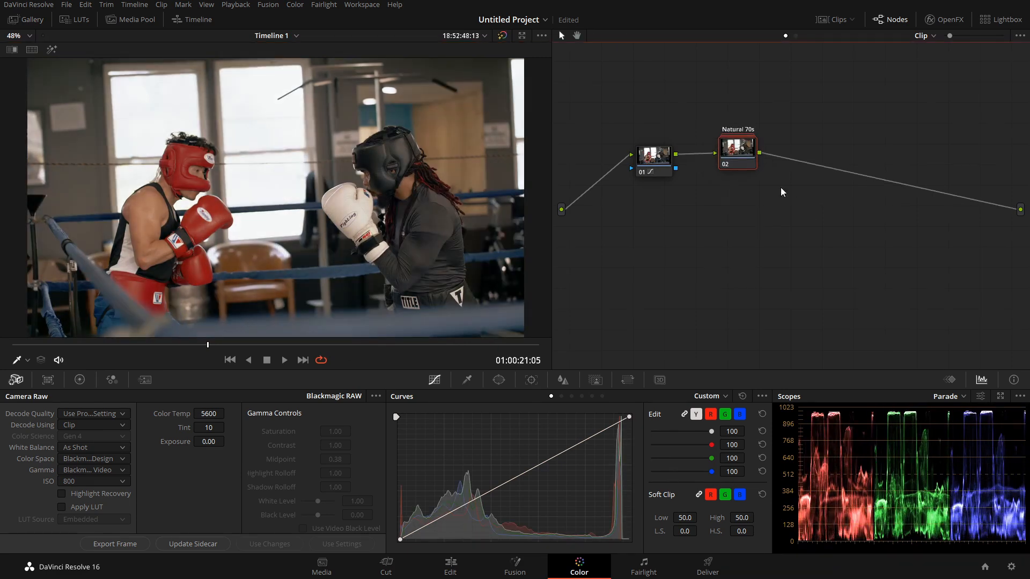
double_click(737, 153)
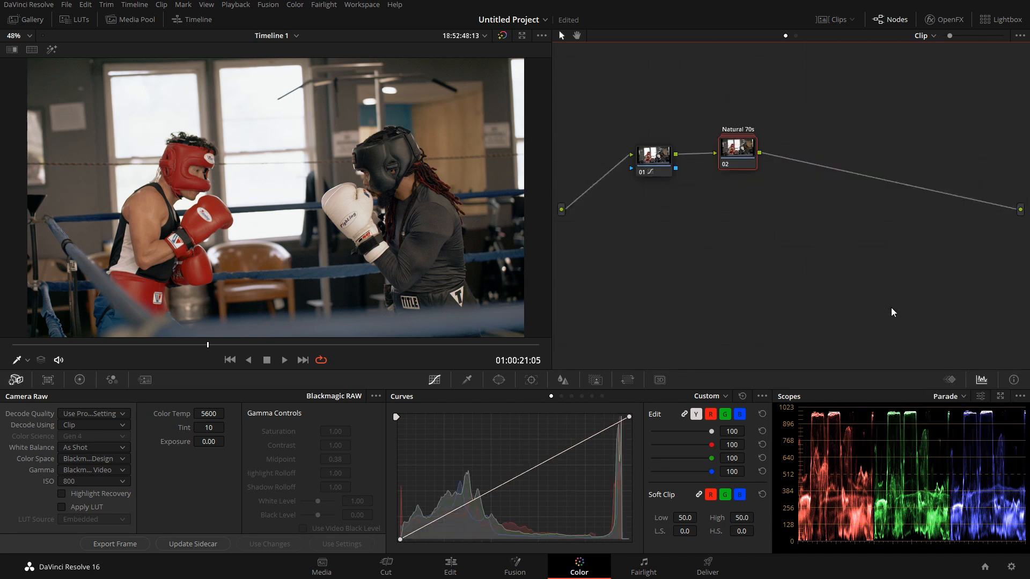
Step: Load the pilot clip from the JayAreTV Ash PowerGrades project onto the Color page
click(450, 567)
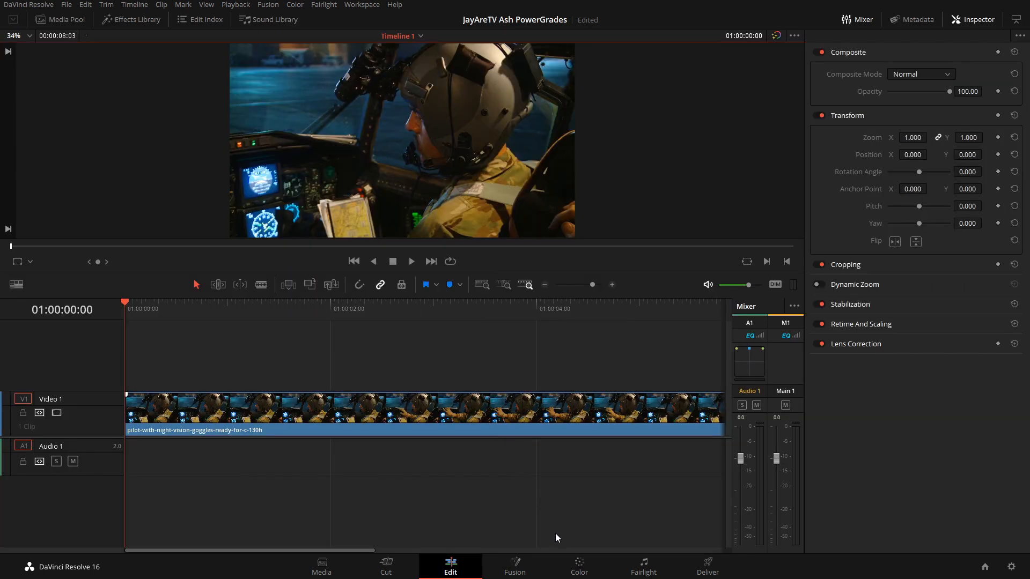
click(578, 566)
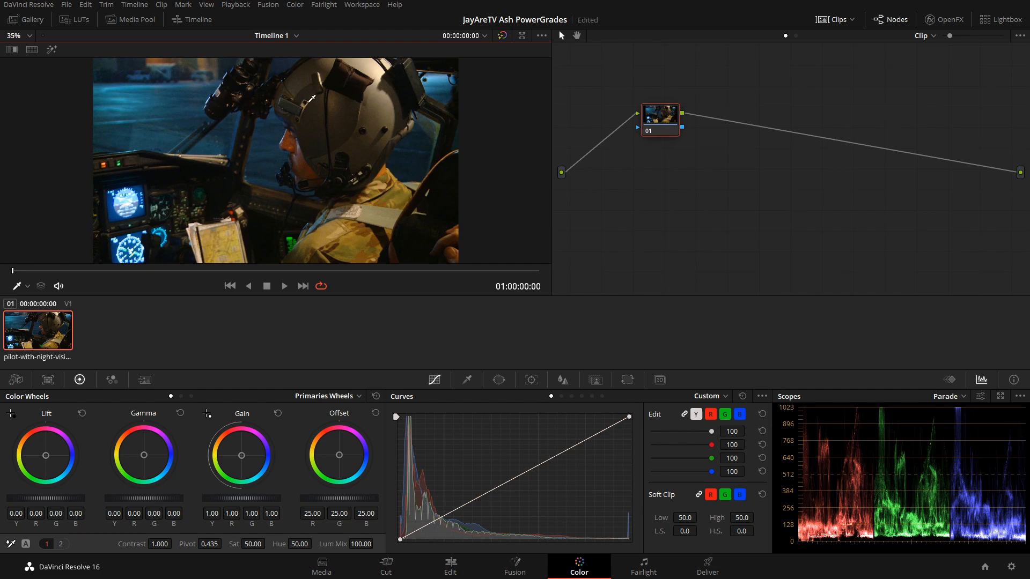
Step: Apply the Rebel PowerGrade from the JayAreTV Ash album to the pilot clip
click(26, 20)
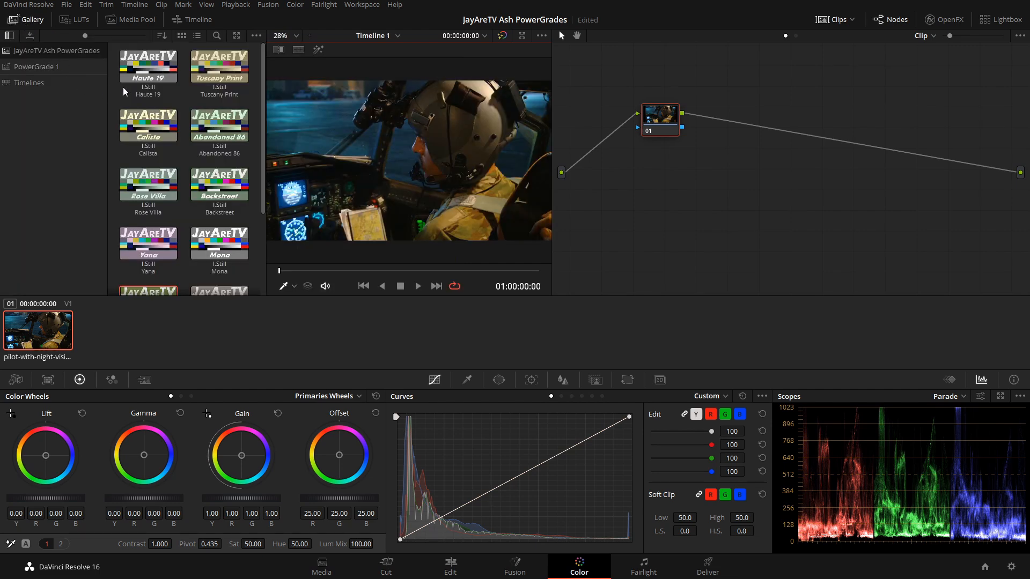
click(148, 63)
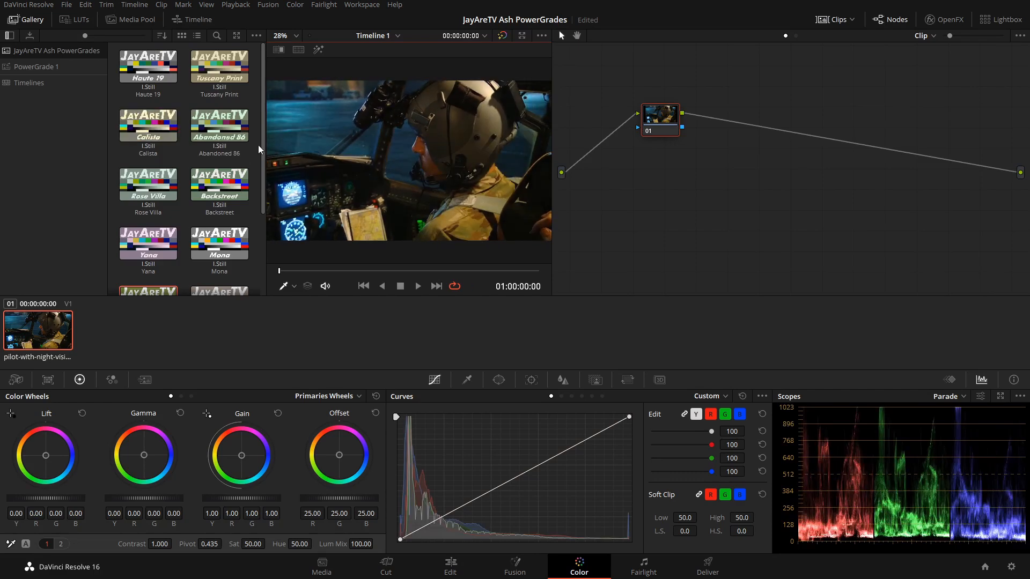
scroll(down, 3)
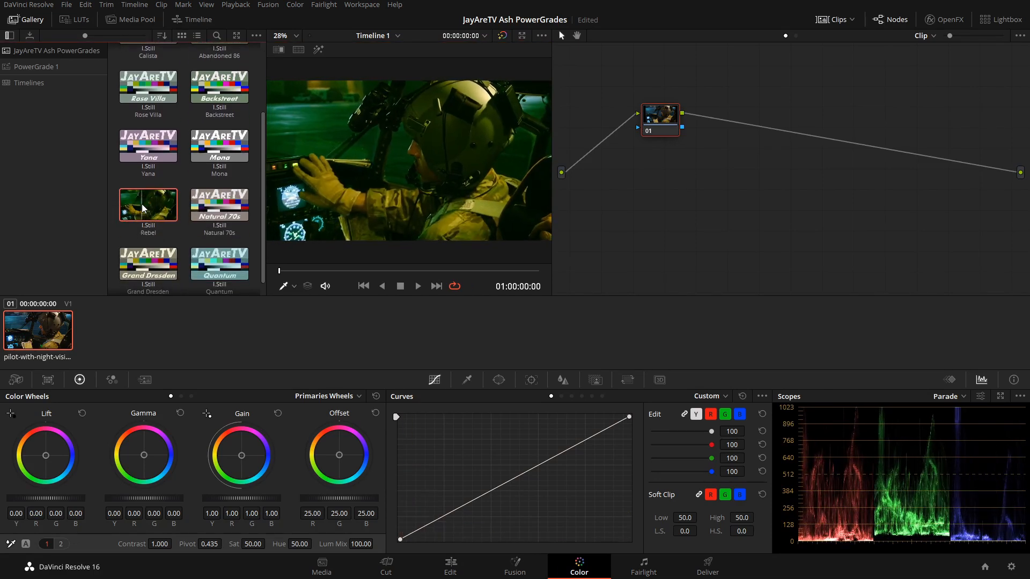
double_click(148, 203)
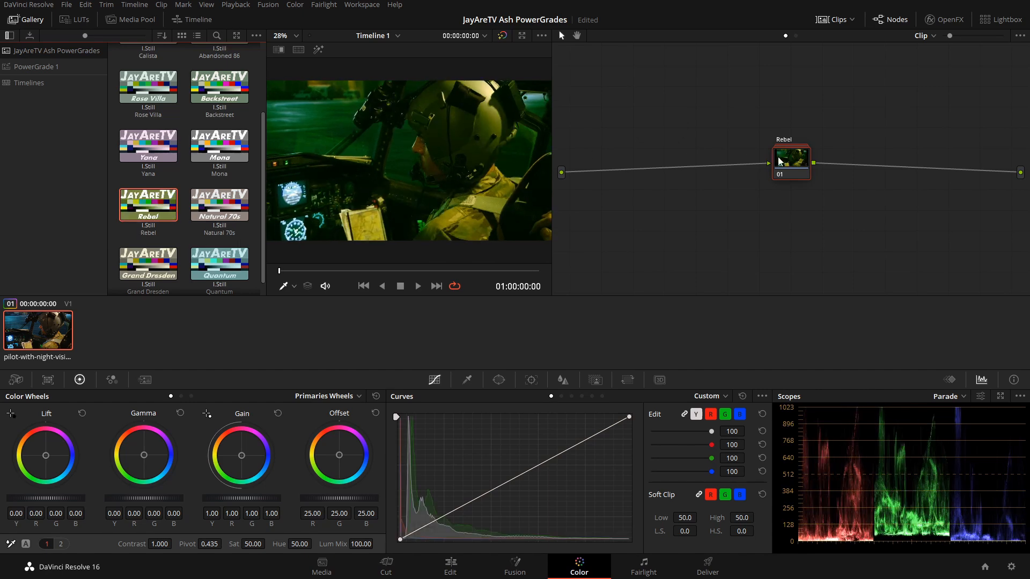
mouse_move(356, 98)
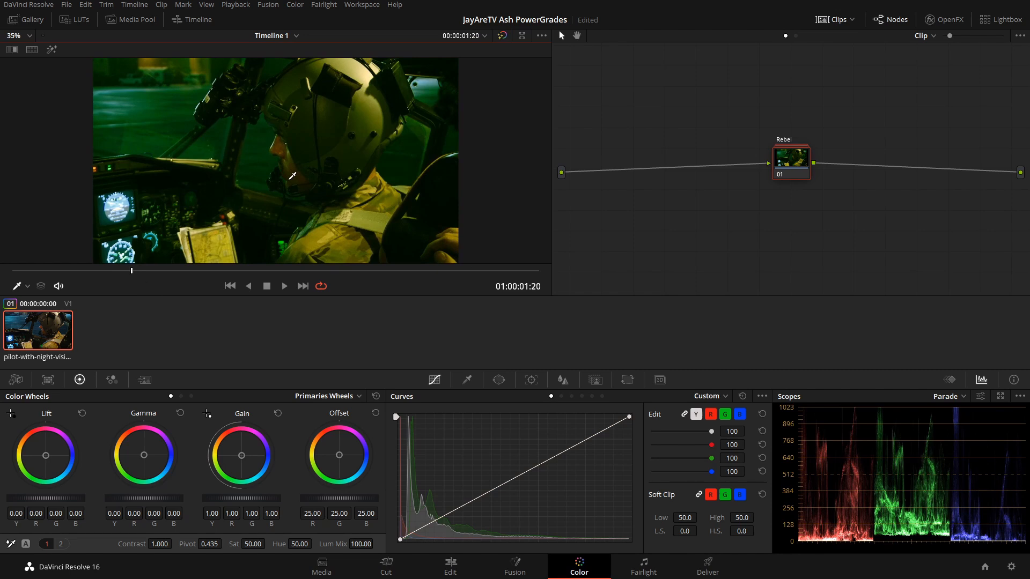
mouse_move(598, 341)
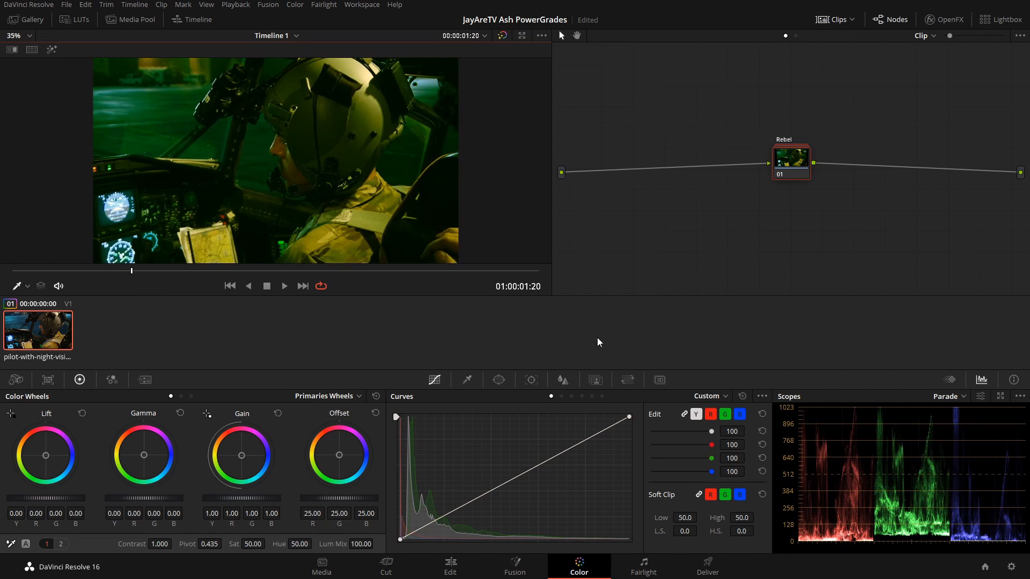
Step: Expand the Rebel compound node and select its Yellow Mid node for inspection
click(594, 379)
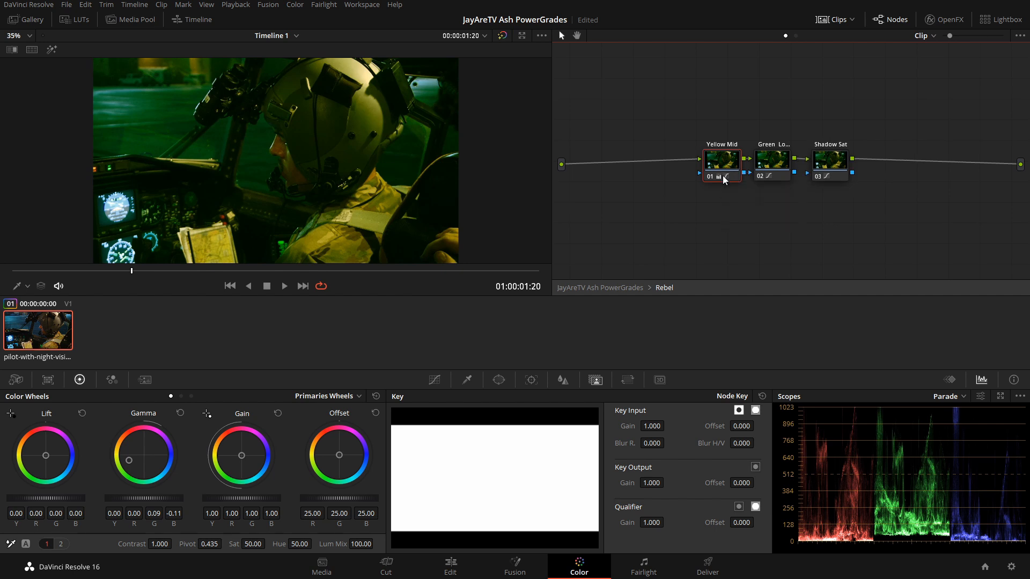
click(433, 380)
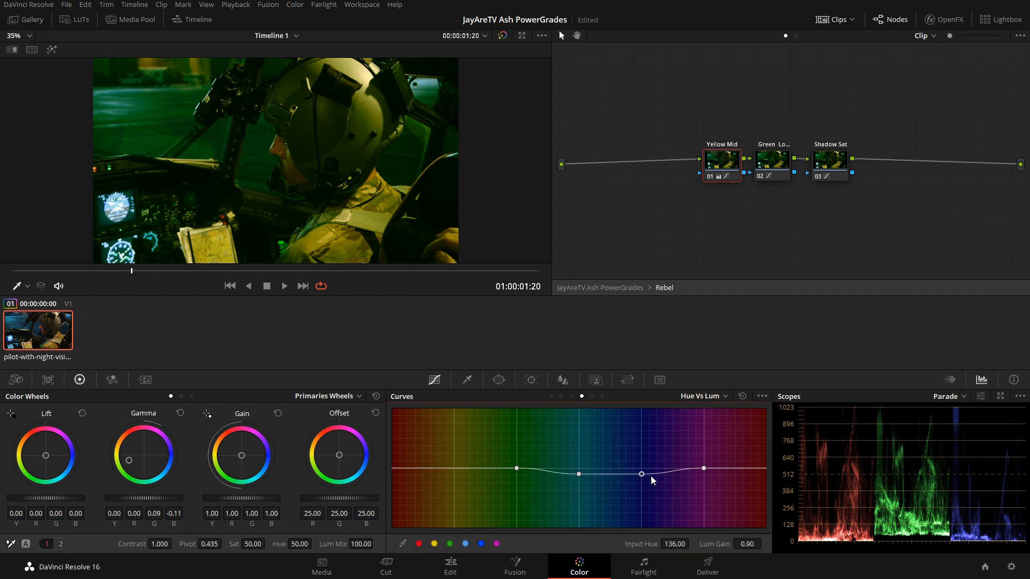